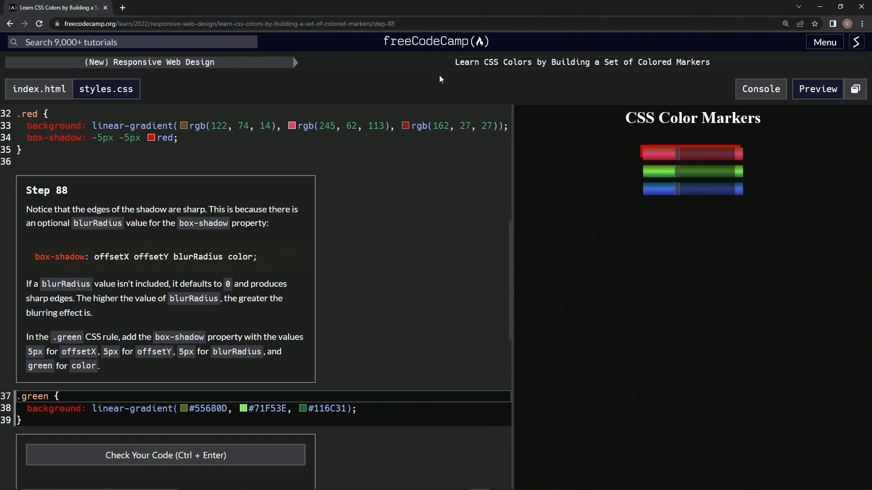
mouse_move(636, 77)
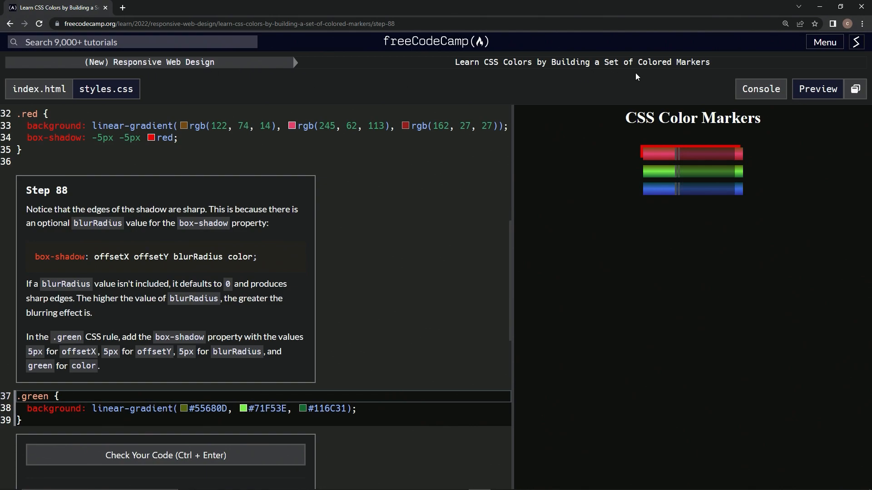
mouse_move(54, 206)
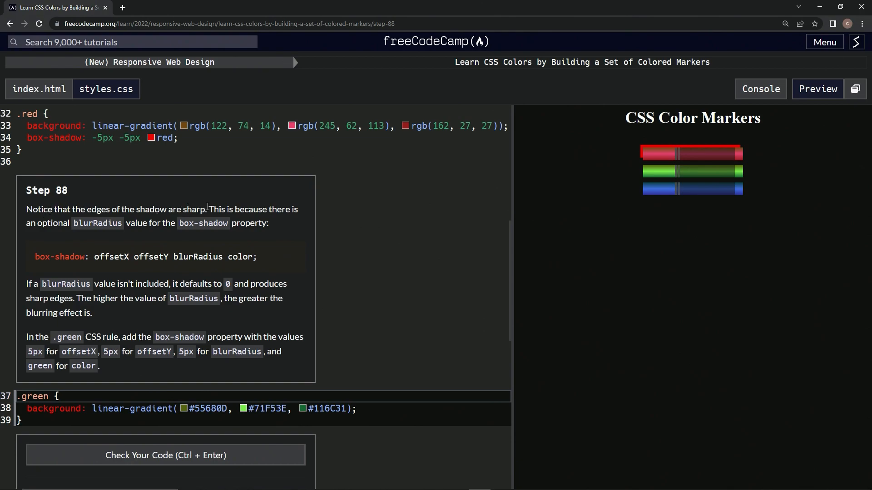
mouse_move(236, 220)
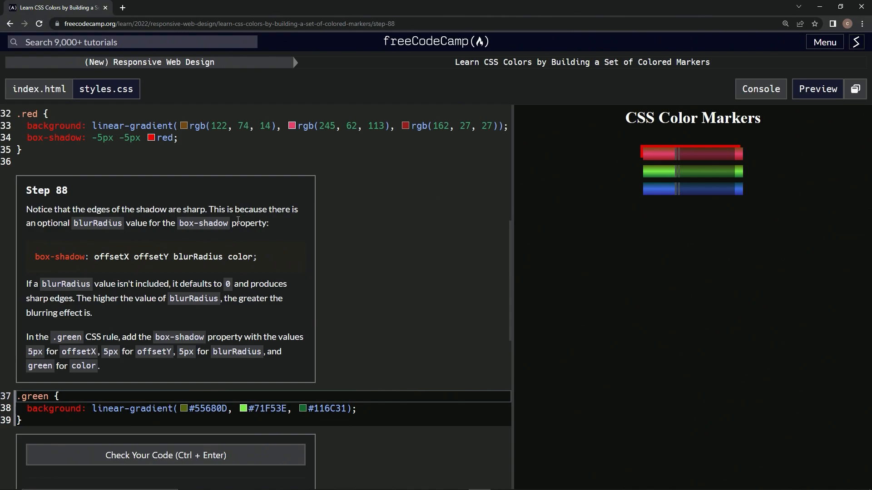
mouse_move(117, 239)
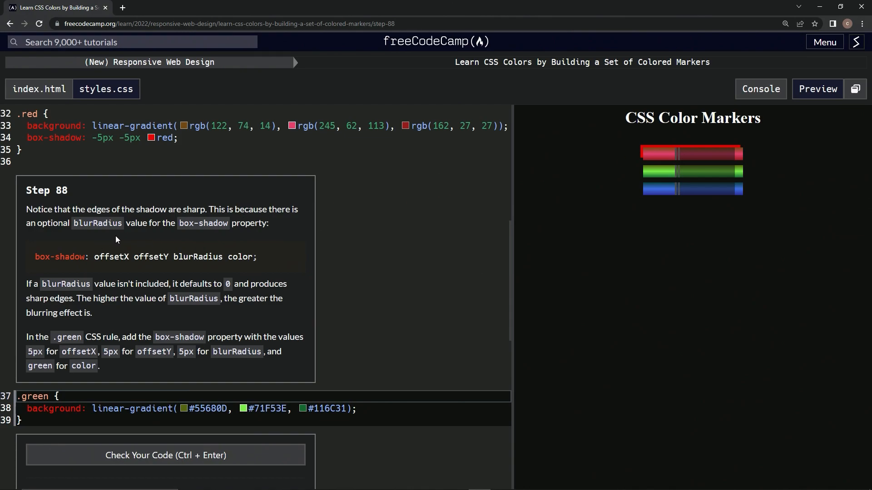
mouse_move(257, 228)
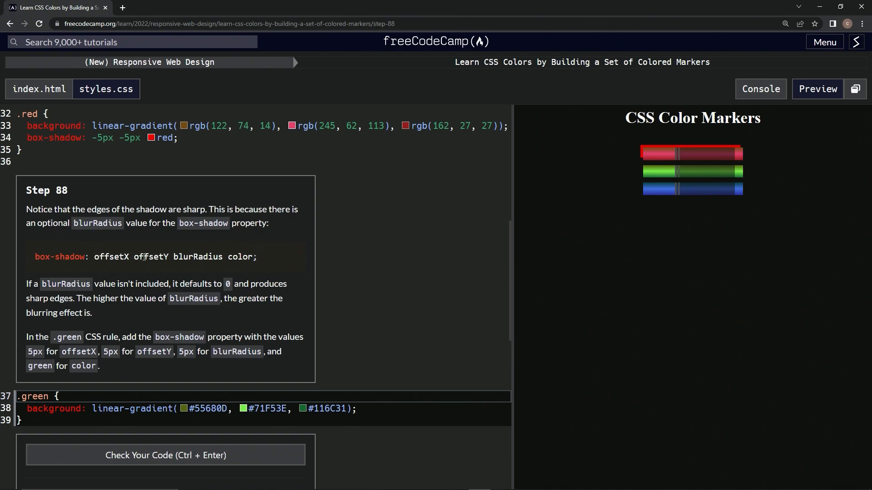
mouse_move(243, 252)
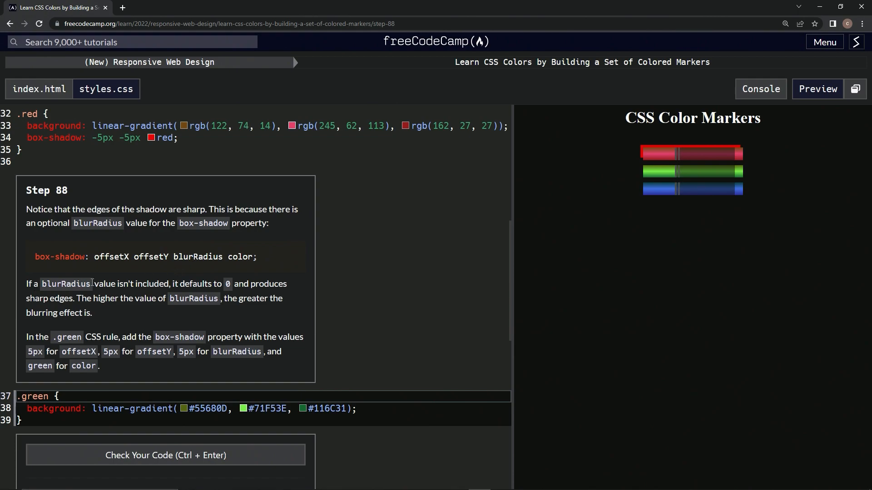
mouse_move(133, 268)
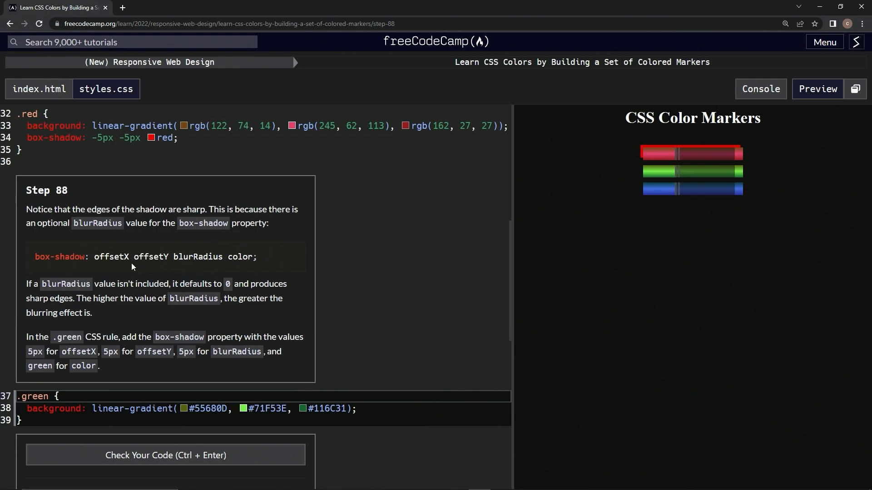
mouse_move(153, 284)
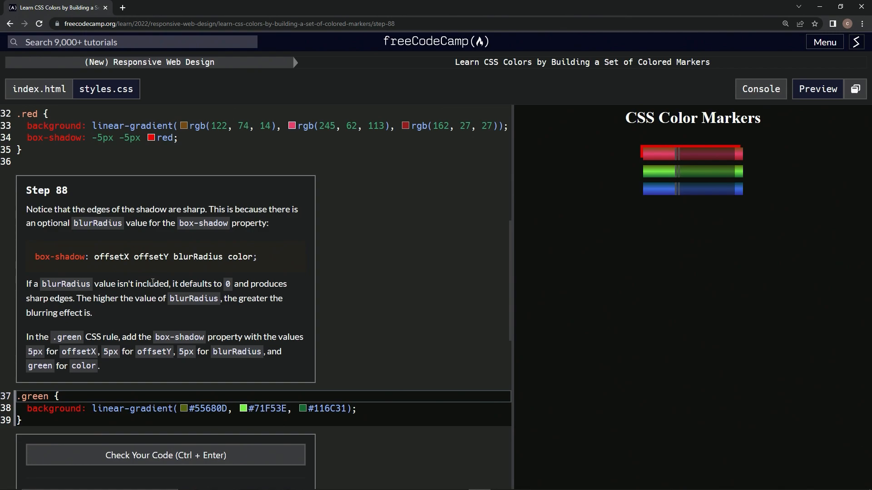
mouse_move(92, 309)
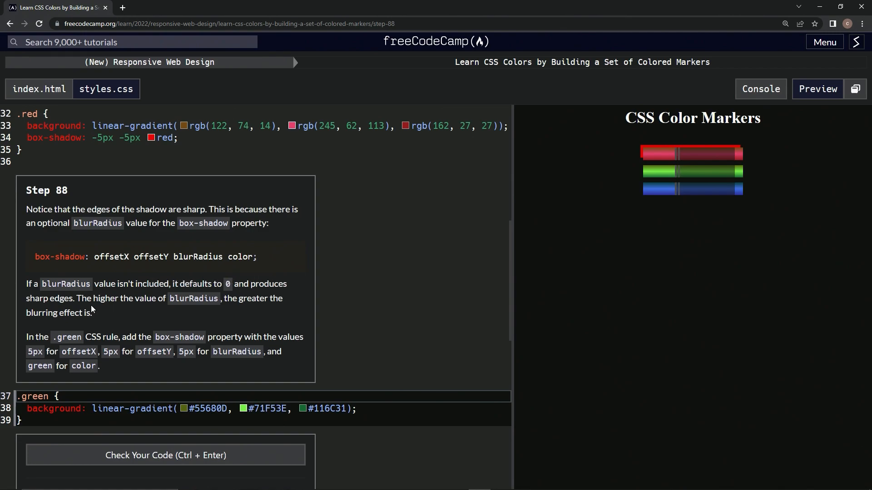
mouse_move(157, 311)
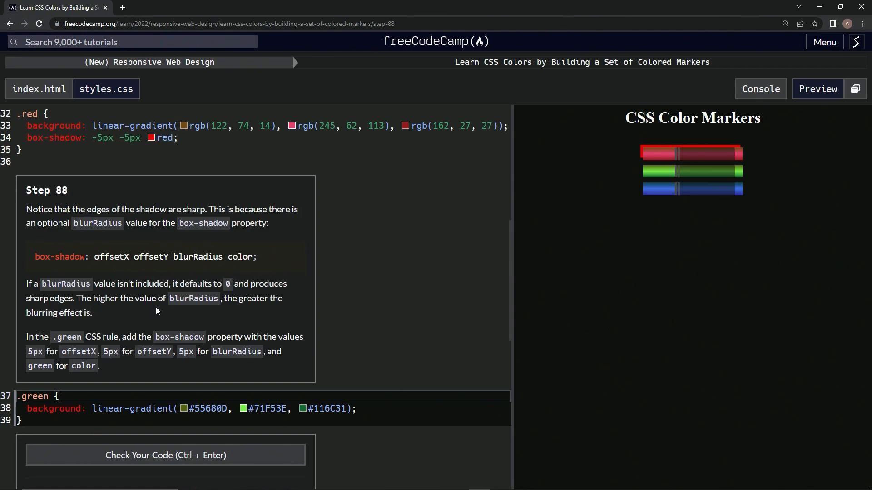
mouse_move(243, 316)
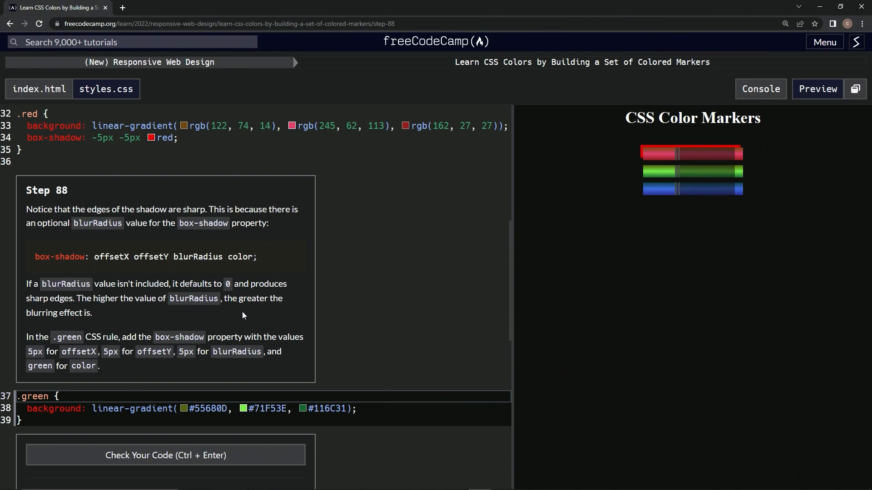
mouse_move(121, 330)
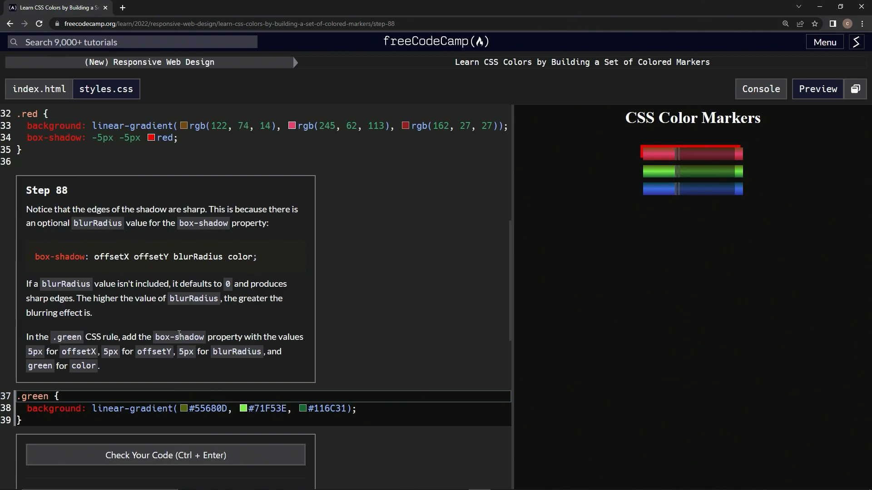
mouse_move(215, 336)
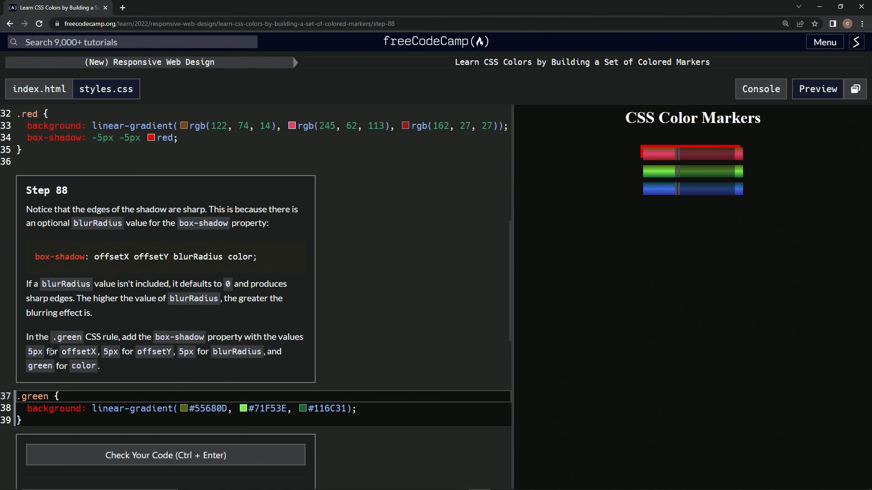
mouse_move(237, 365)
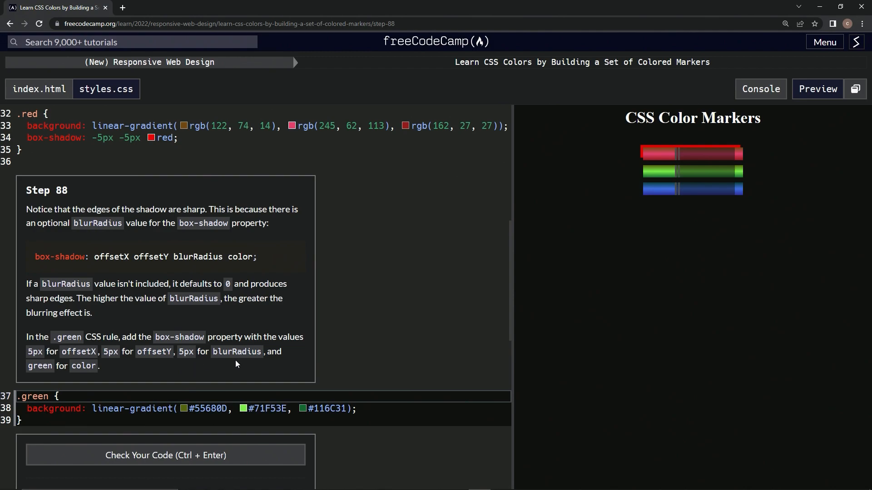
mouse_move(139, 387)
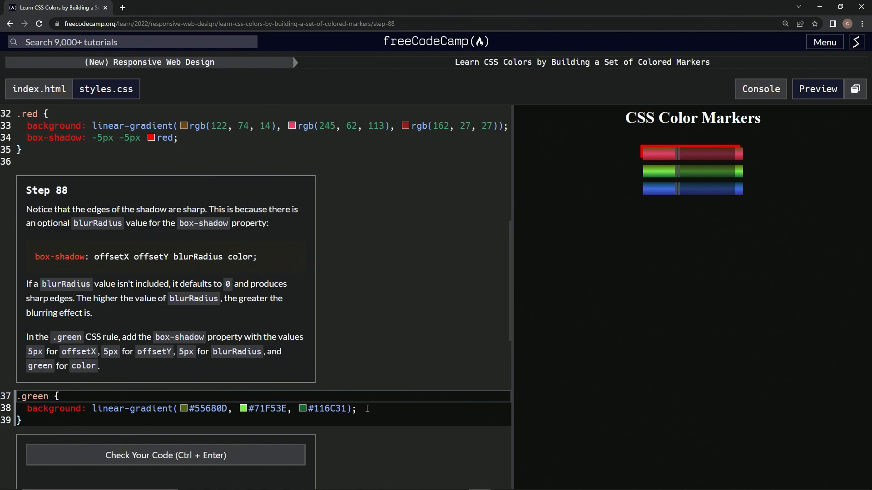
- Add 'box-shadow: 5px 5px 5px green' on a new line in the .green rule
key("Enter")
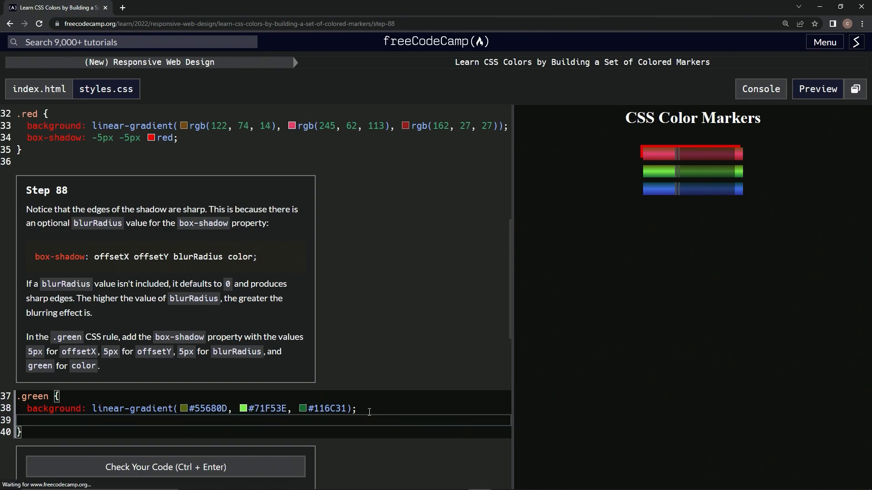
type("bo")
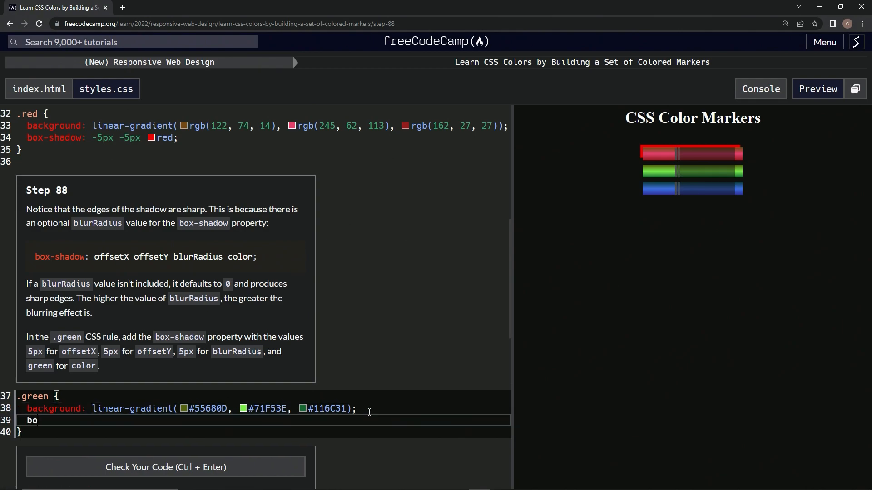
type("x-shadow")
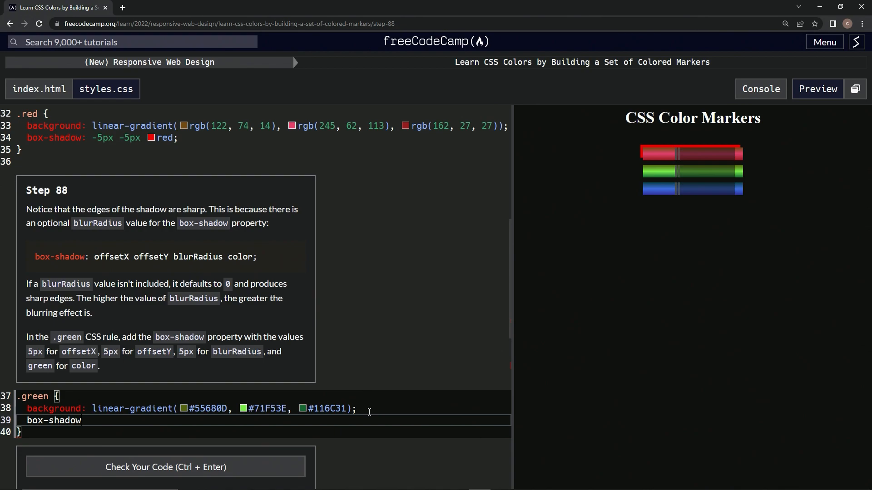
type(":")
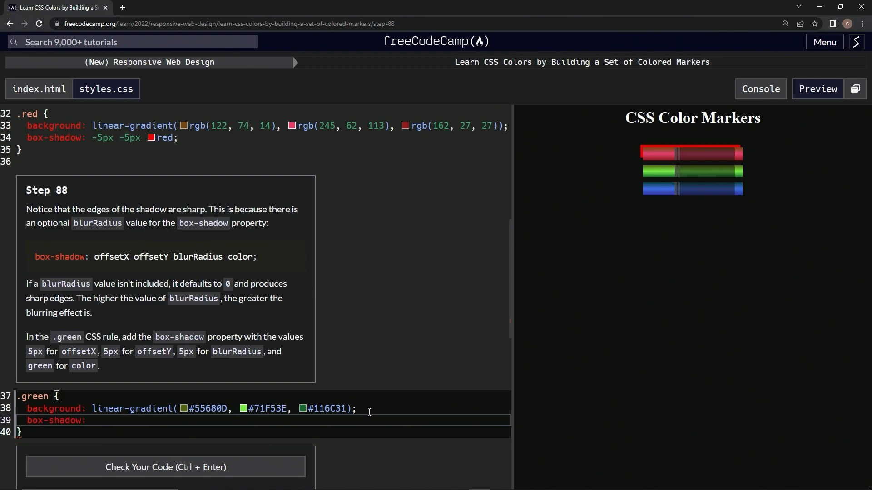
type("5px")
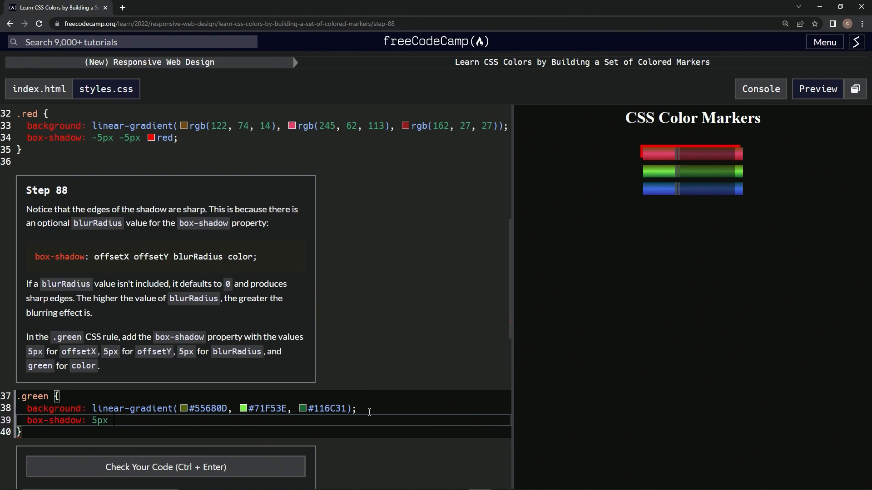
type("5px 5")
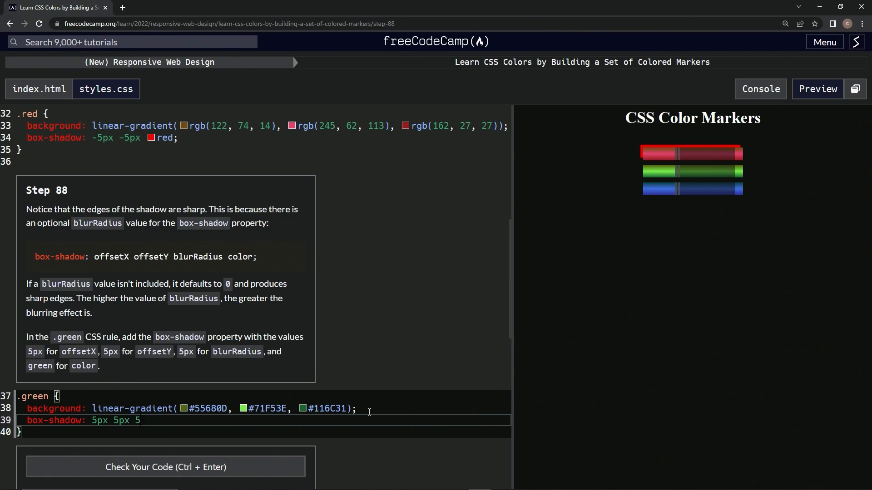
type("px green")
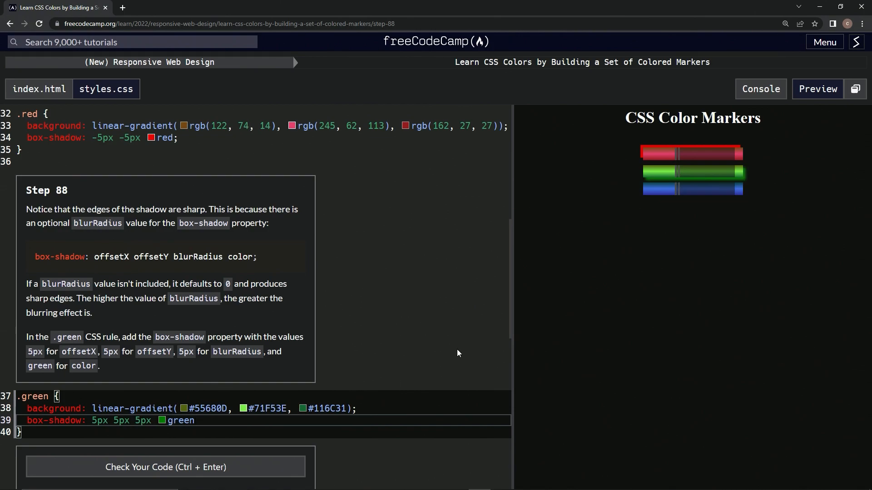
mouse_move(746, 180)
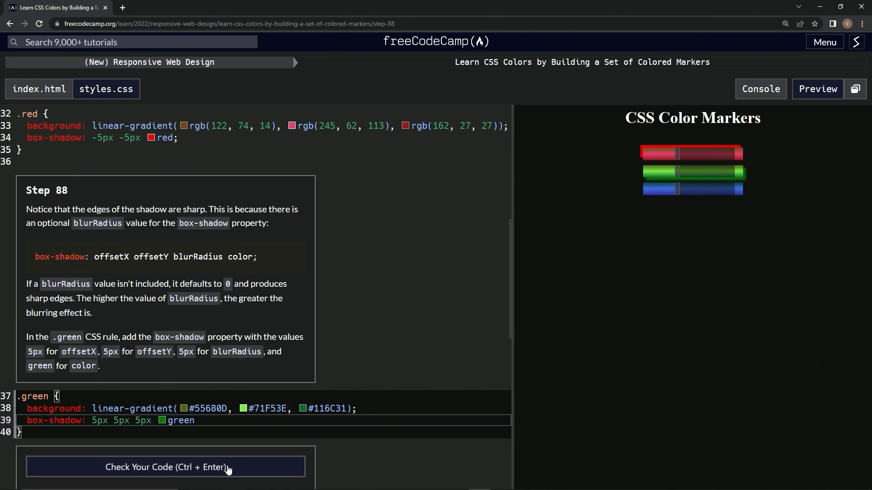
- Run the tests on the green box-shadow code, then submit to open step 89
left_click(165, 467)
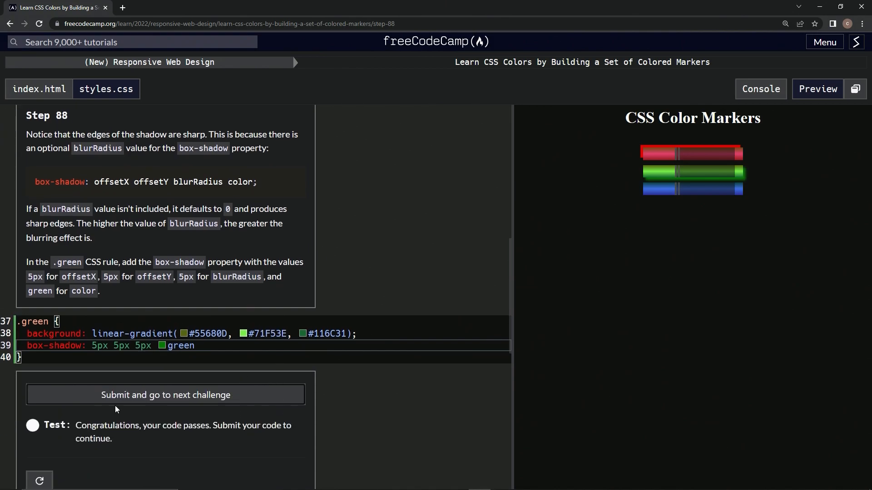
left_click(166, 395)
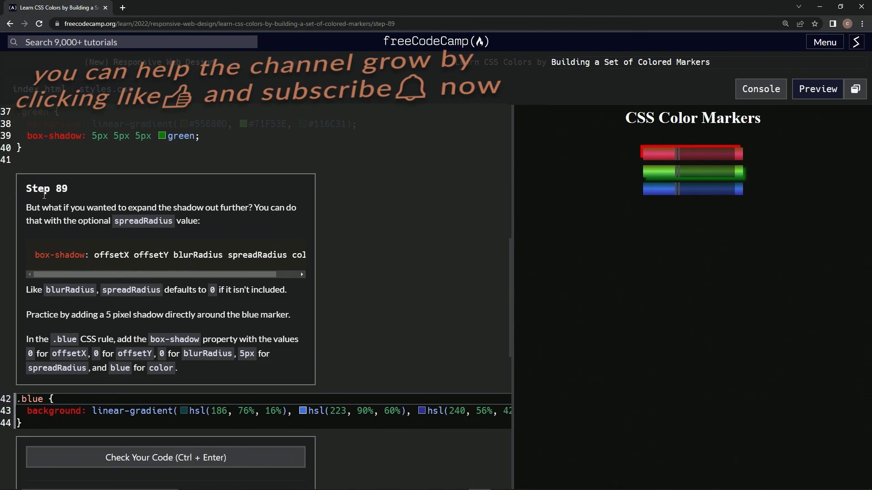
mouse_move(382, 198)
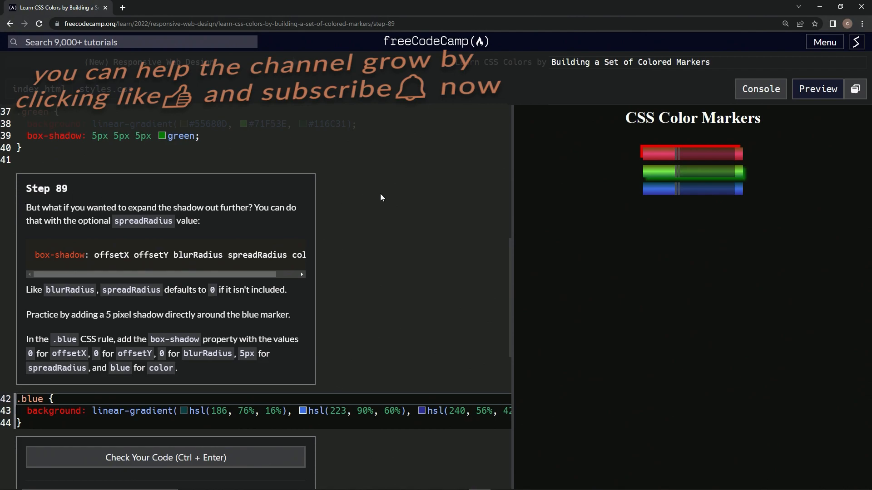